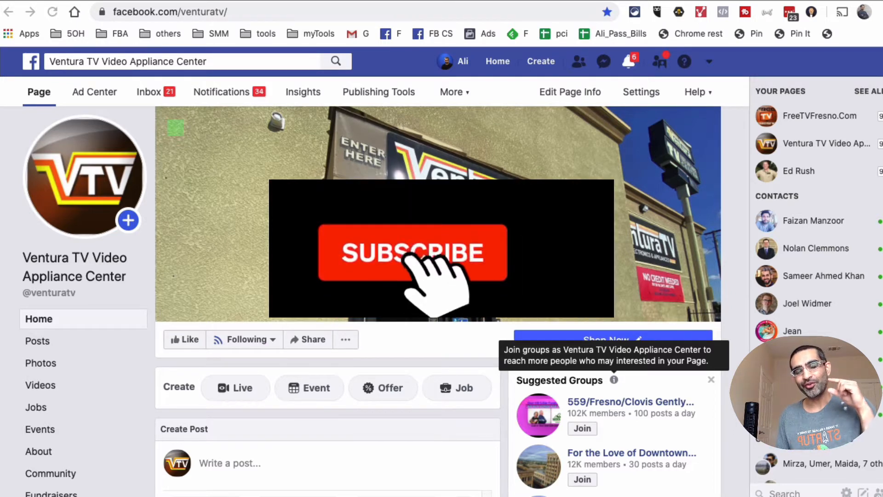
Begin a new Ventura TV Page post draft reading "test"
left_click(414, 252)
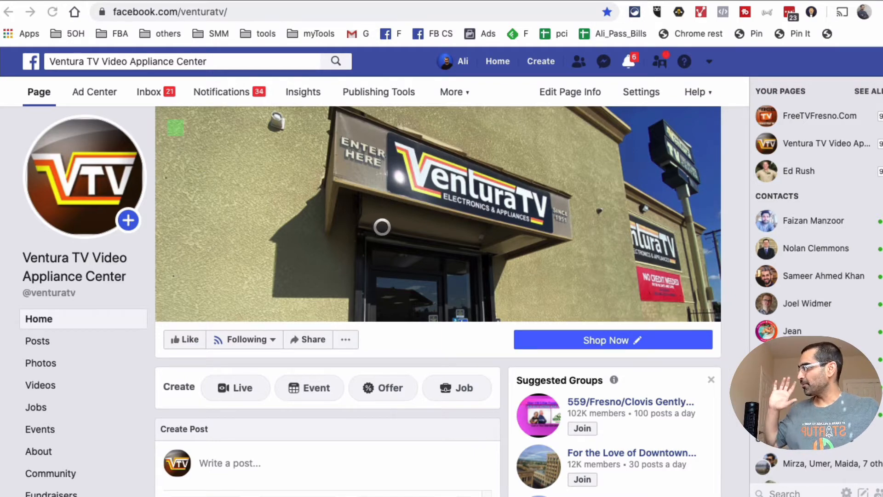
scroll("down", 3)
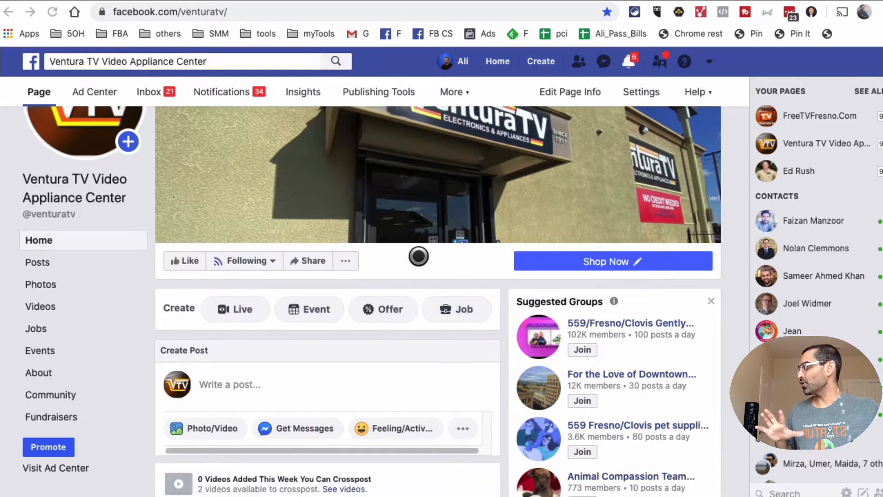
scroll("down", 3)
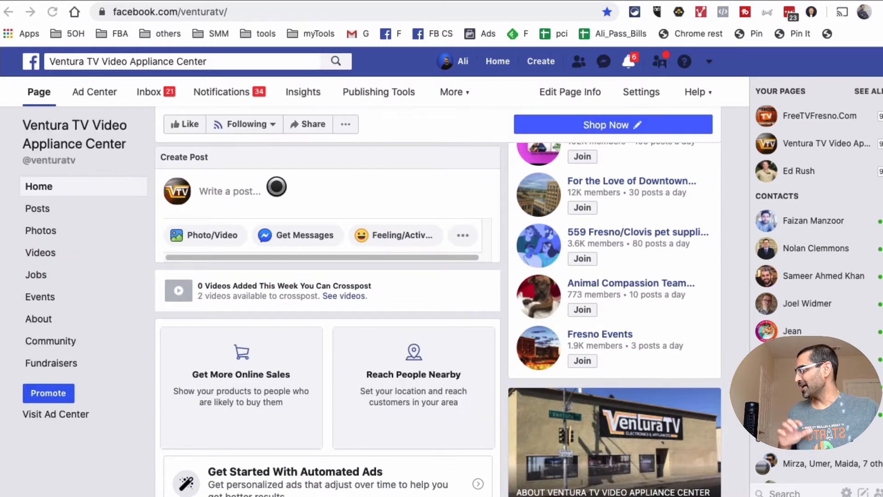
left_click(229, 191)
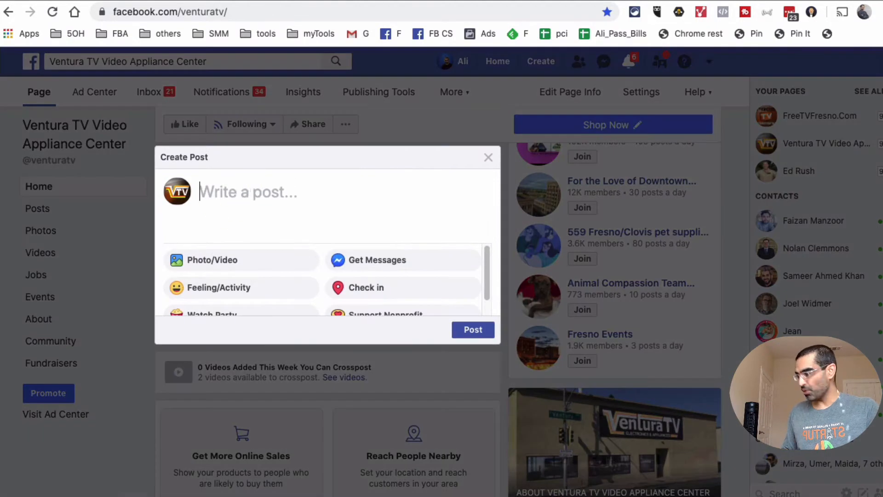
type("test")
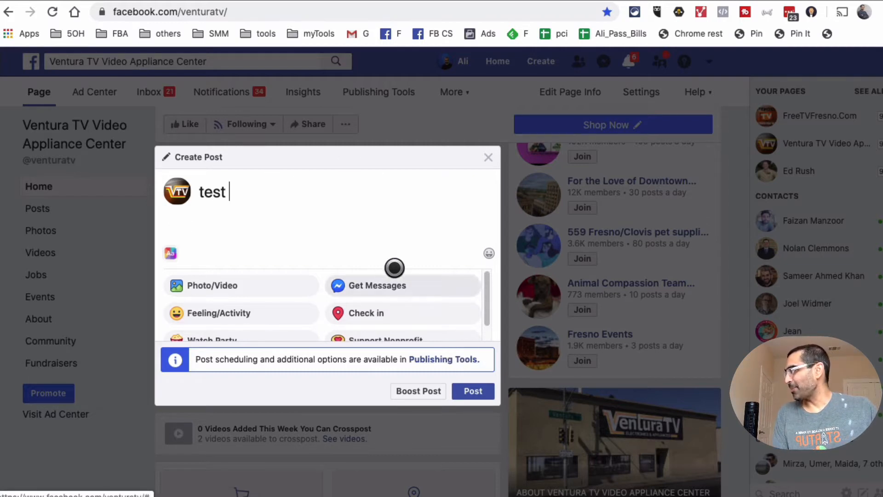
mouse_move(152, 170)
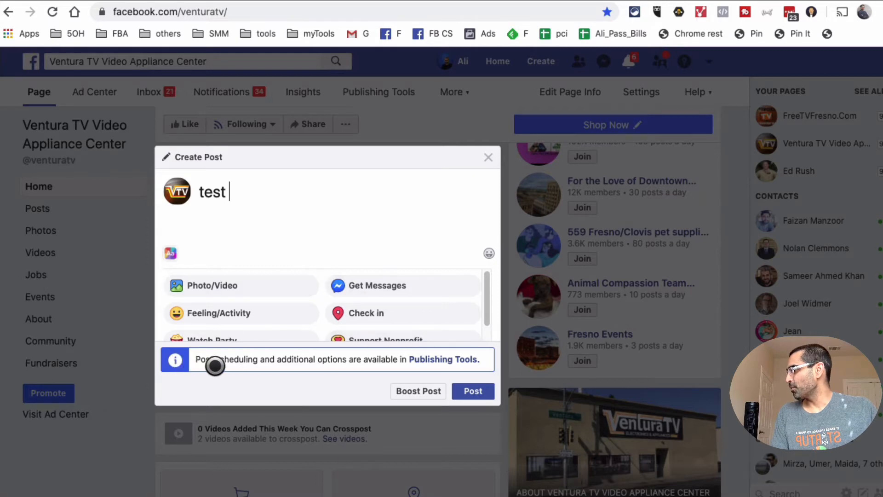
mouse_move(448, 343)
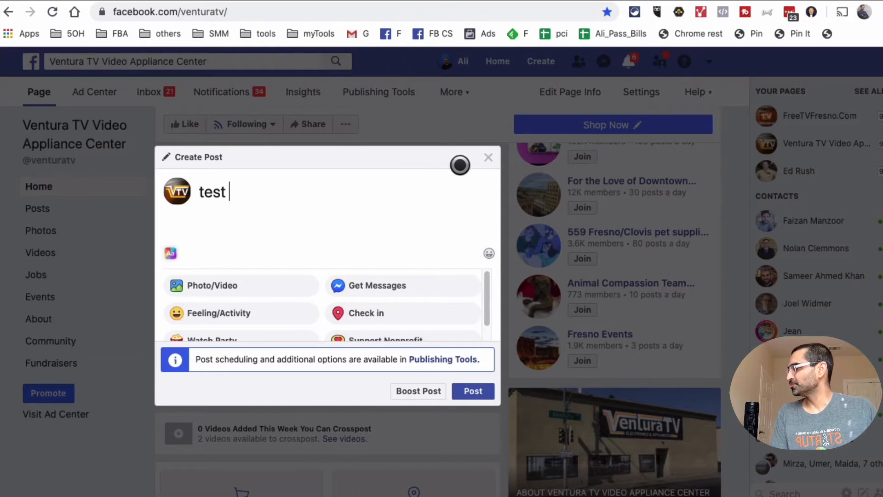
From Publishing Tools, draft a new post reading "test post" shared to News Feed
left_click(443, 358)
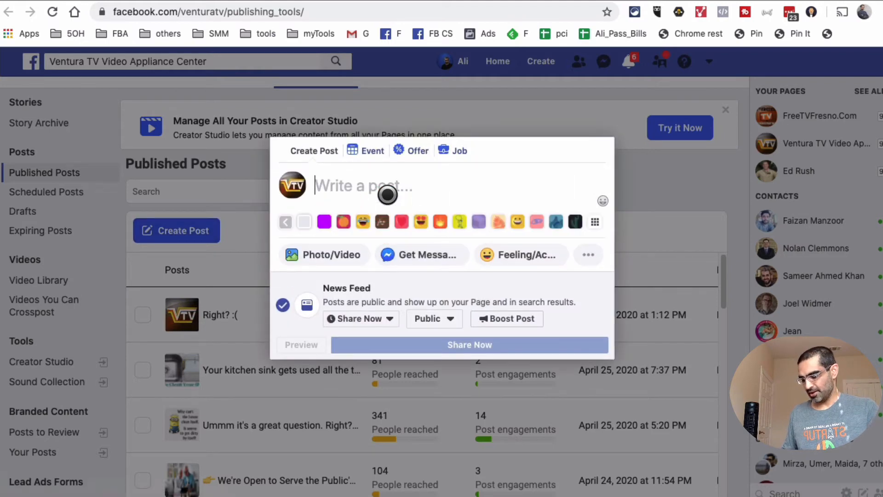
type("test post")
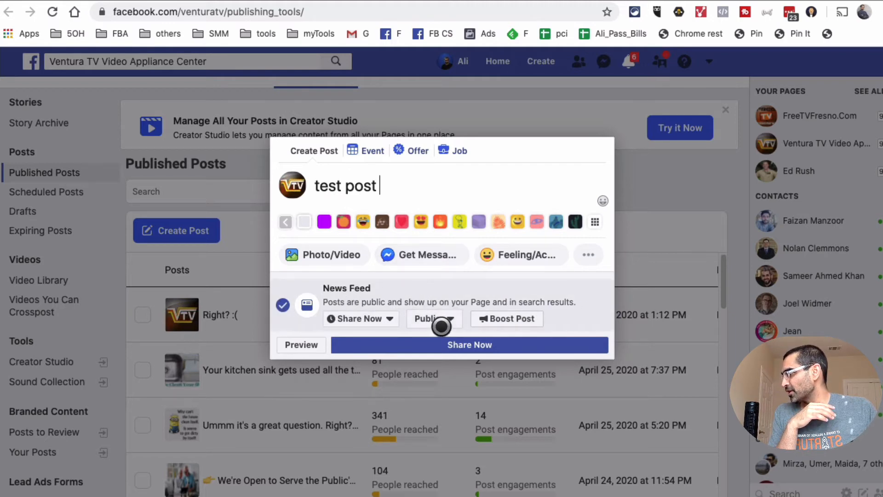
Show the audience choices for the draft, with Public currently selected
left_click(433, 318)
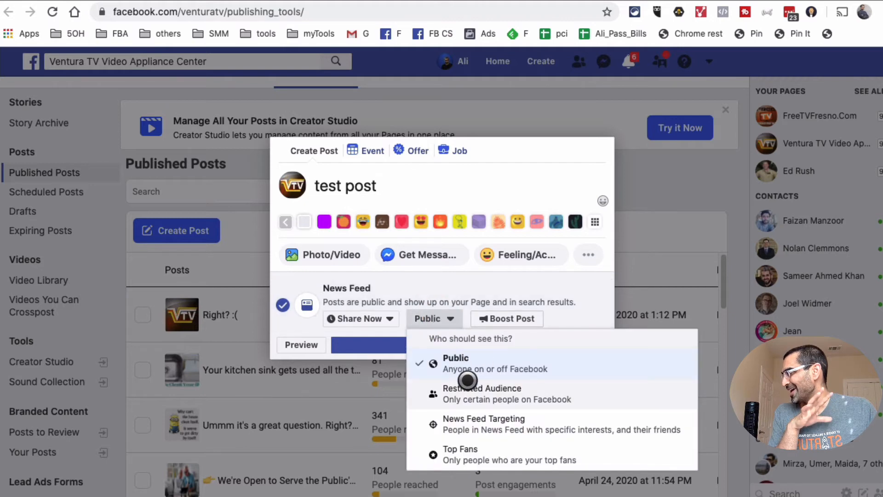
mouse_move(521, 369)
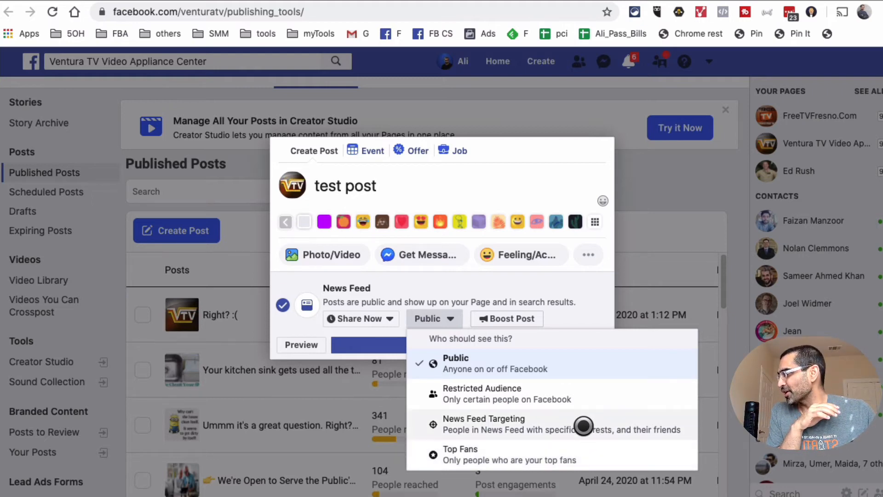
mouse_move(458, 422)
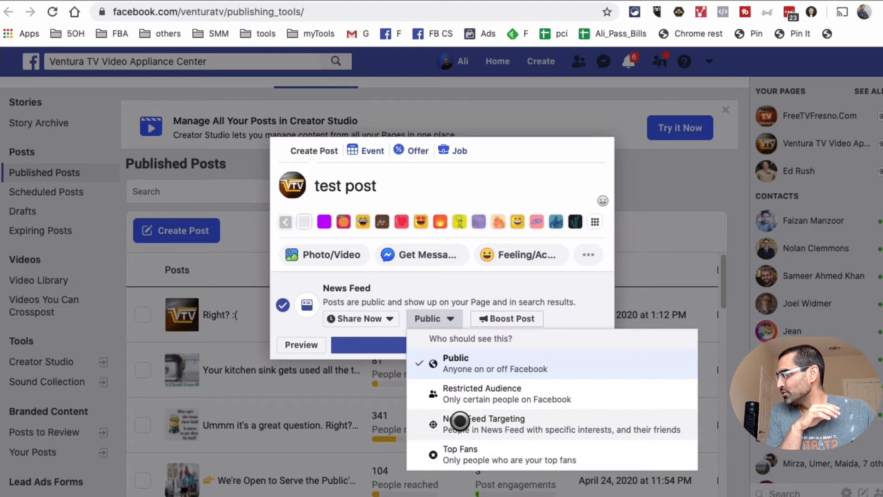
mouse_move(460, 423)
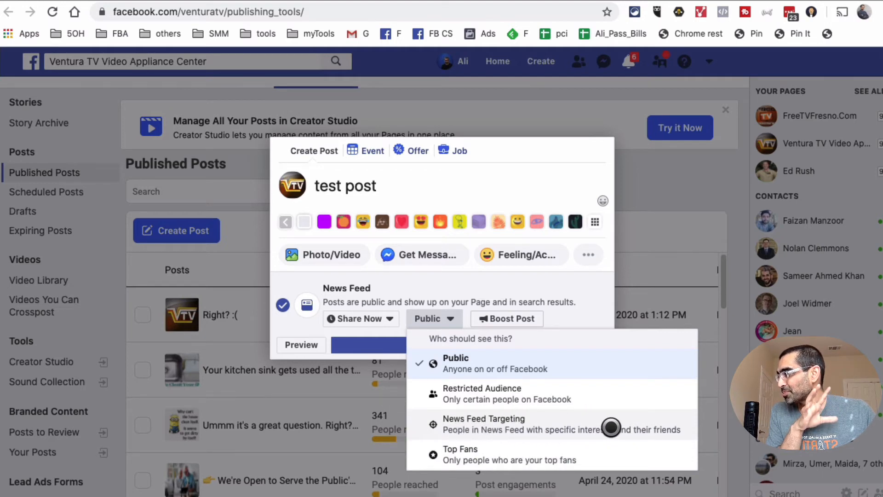
Switch to News Feed Targeting and compare reach for Women, Men and All genders (estimate 4400)
left_click(483, 418)
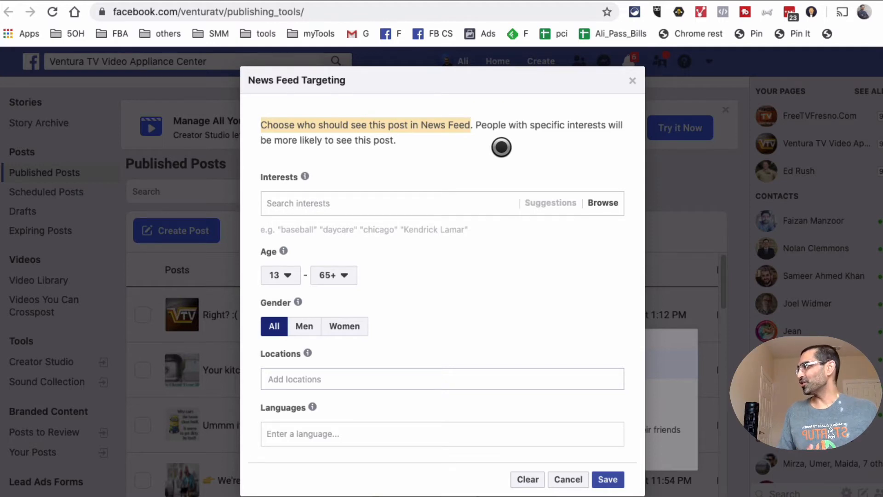
mouse_move(498, 262)
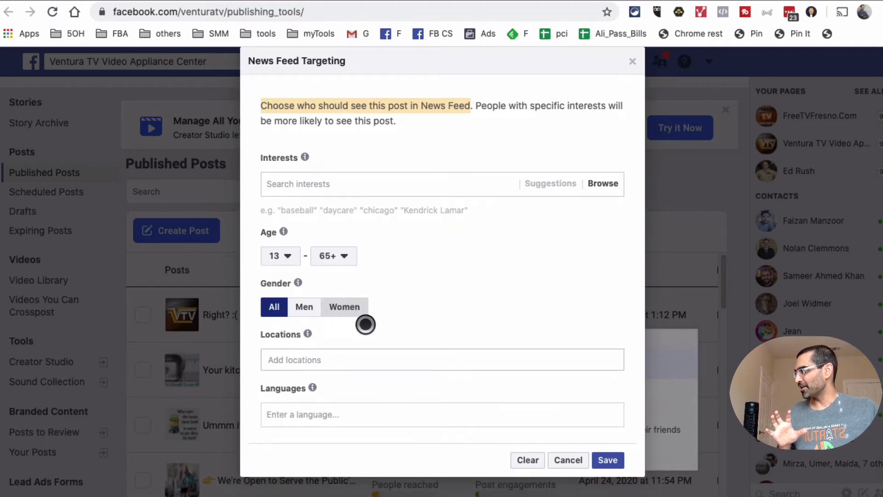
left_click(344, 306)
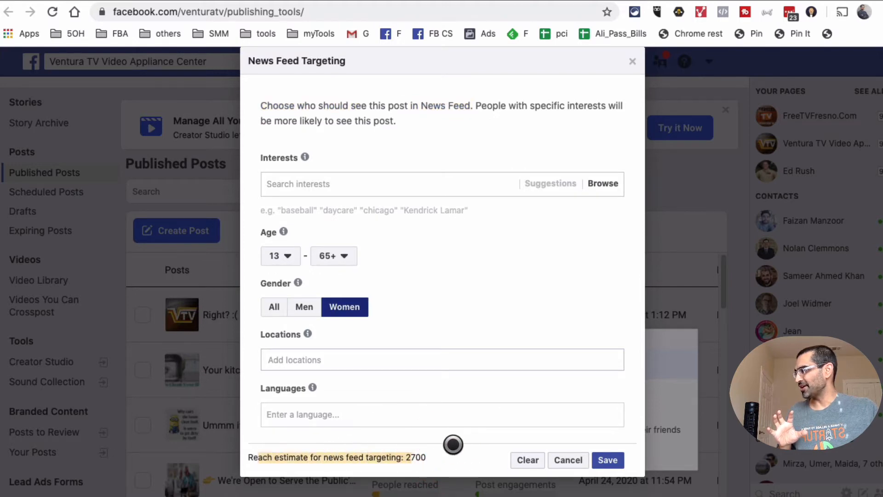
left_click(303, 306)
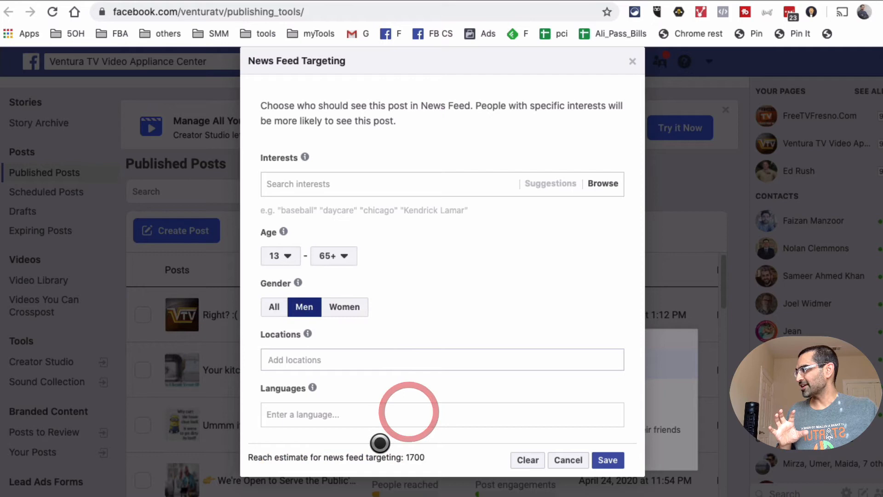
left_click(275, 306)
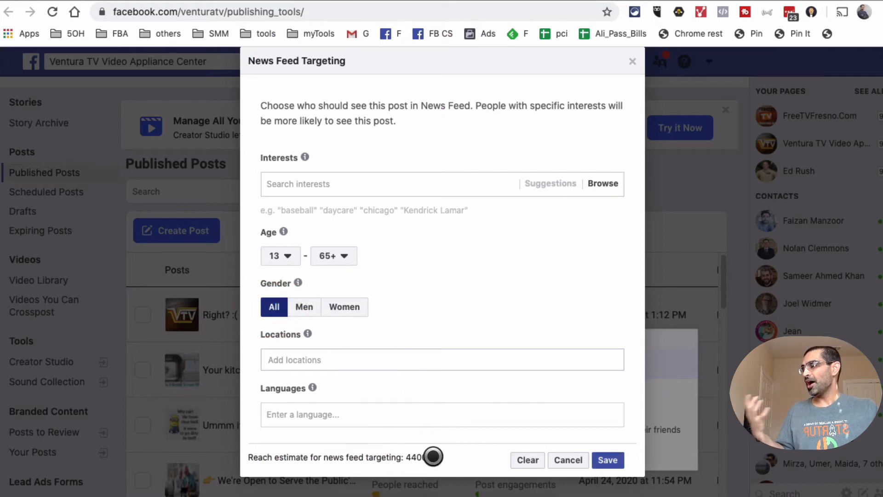
left_click(344, 306)
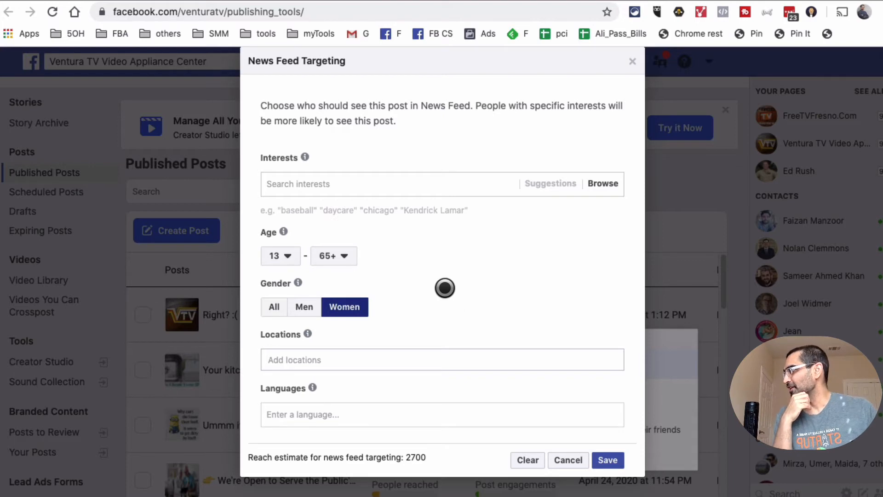
left_click(274, 307)
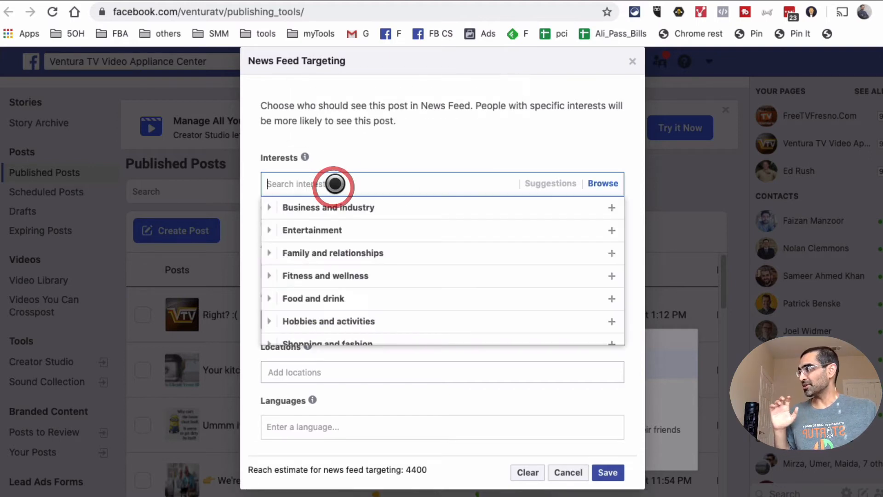
Add Kitchen as a targeted interest, lowering the reach estimate to 2600
type("kith")
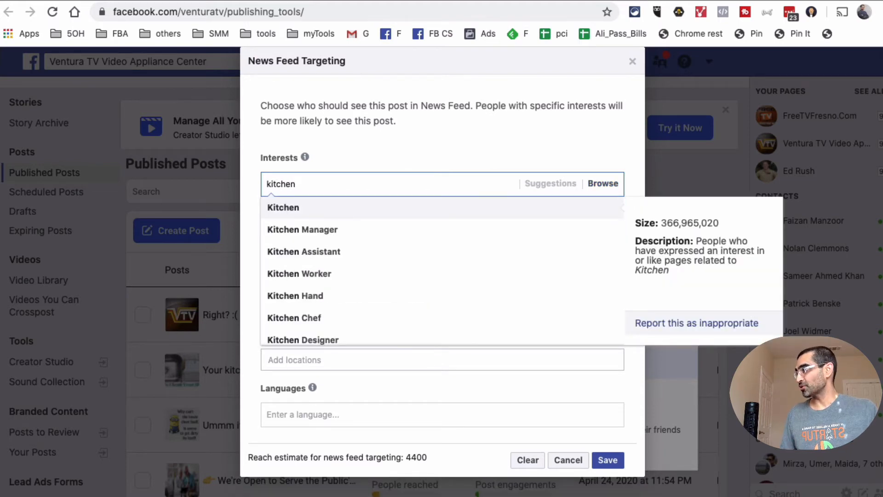
left_click(282, 207)
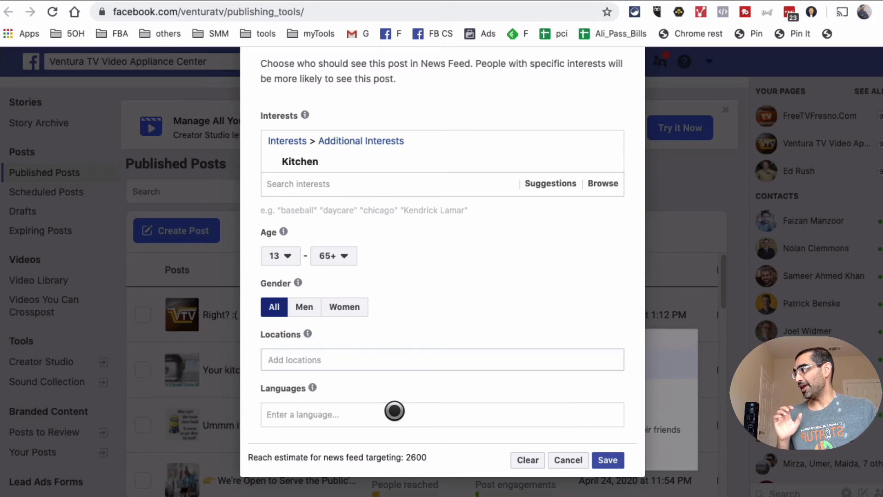
Target the post at people who speak English (US)
type("e")
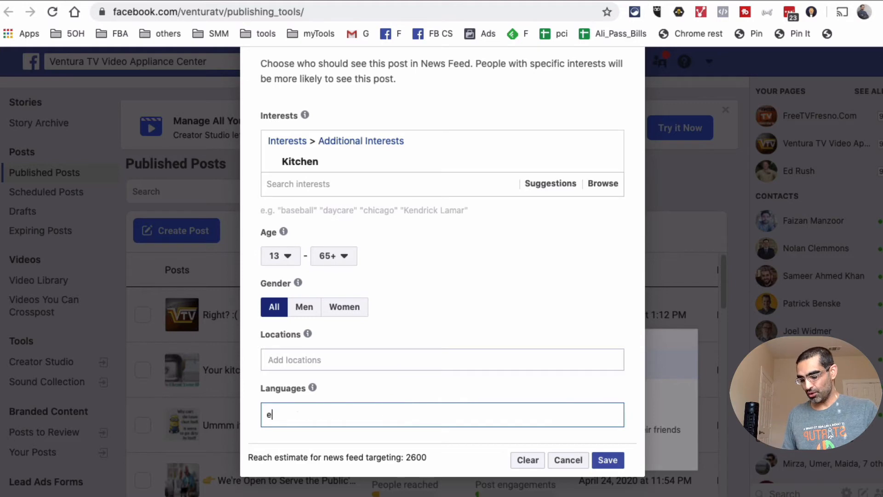
type("ng")
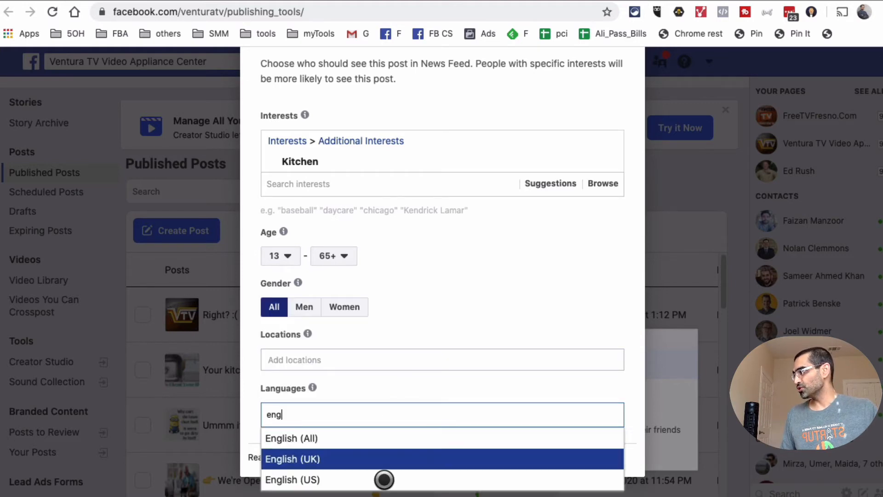
left_click(293, 479)
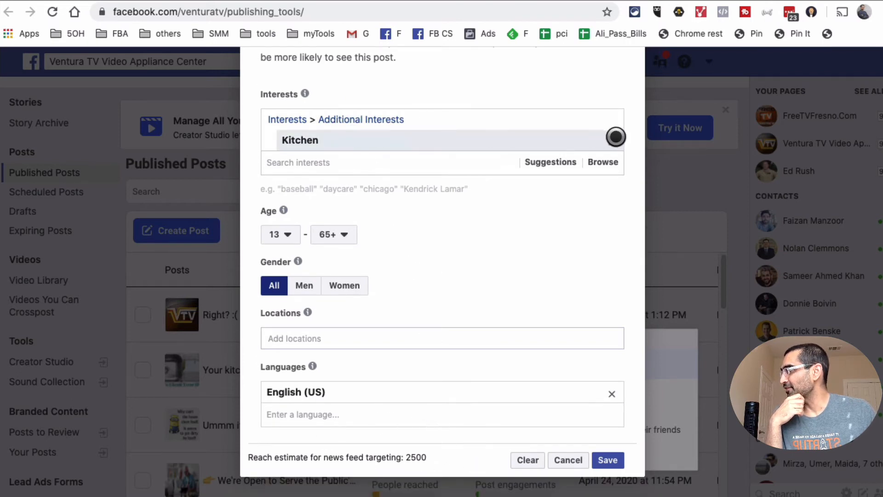
Remove the Kitchen interest, widening reach to 3900, and search interests for "kith" again
left_click(615, 137)
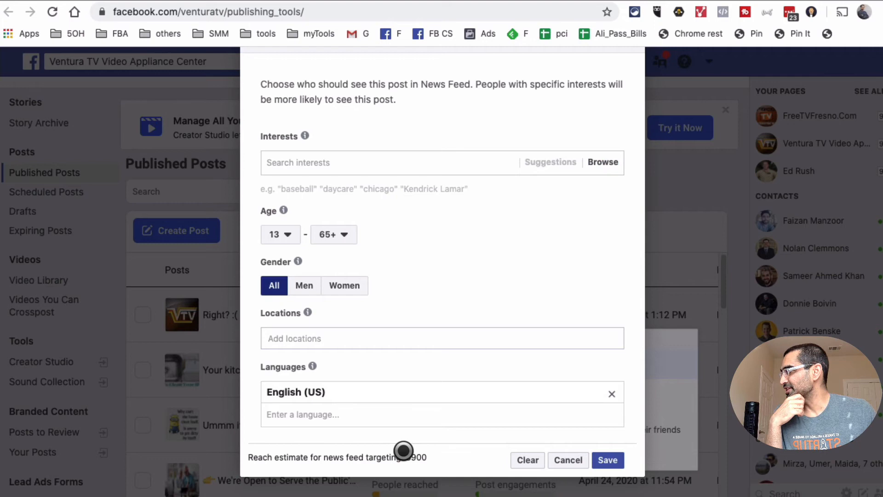
left_click(338, 163)
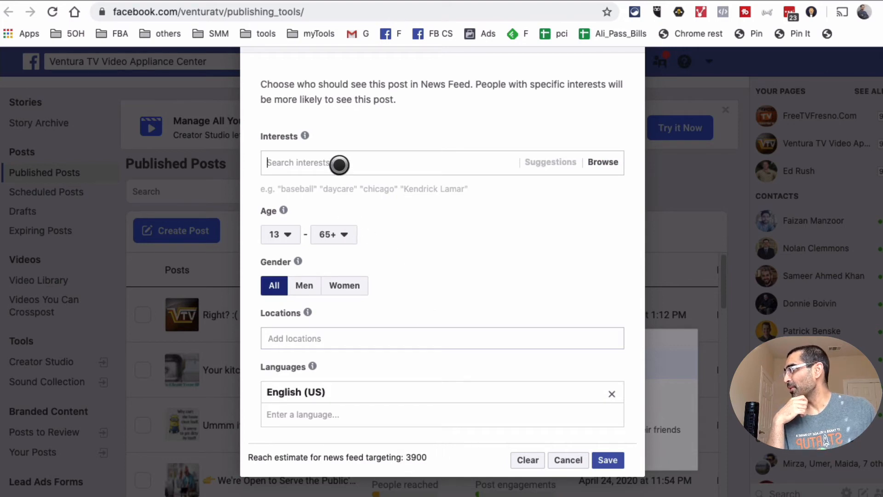
type("kith")
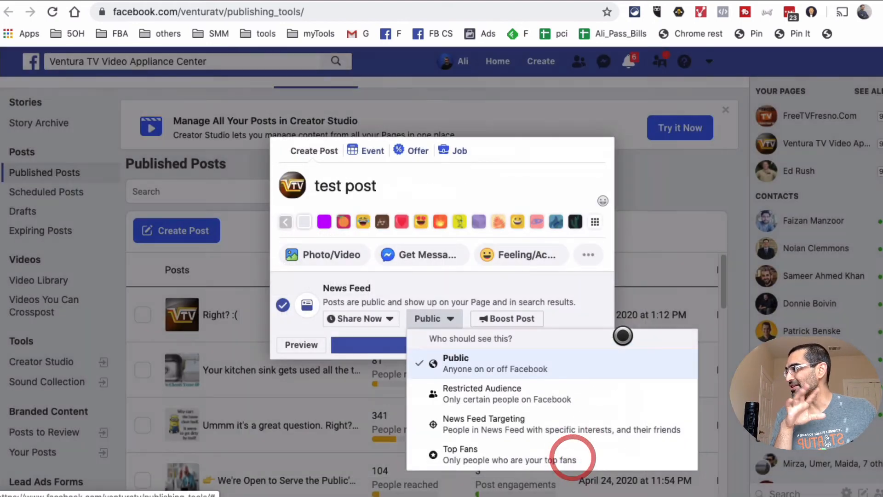
Keep the post Public, leave Publishing Tools and confirm abandoning the unfinished draft
left_click(455, 358)
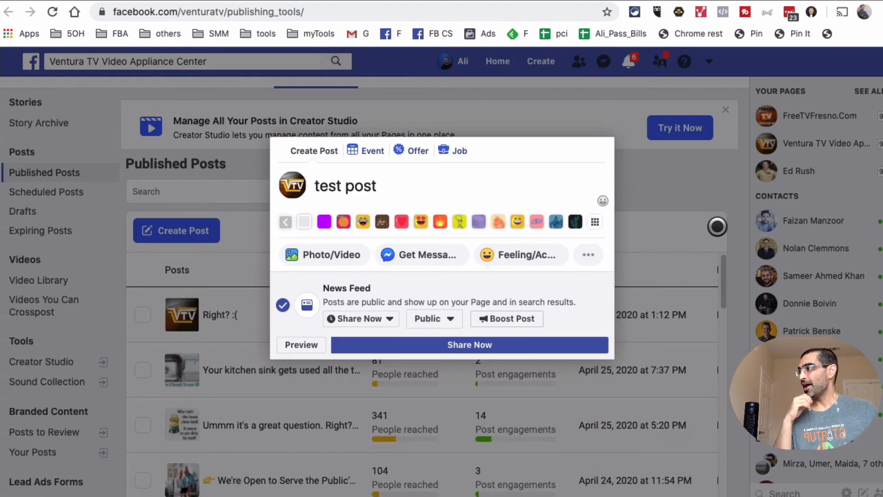
left_click(469, 345)
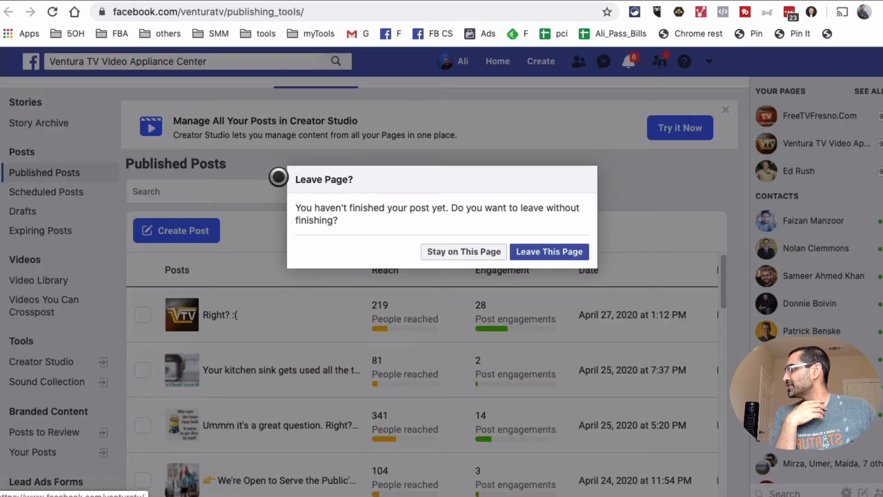
left_click(548, 251)
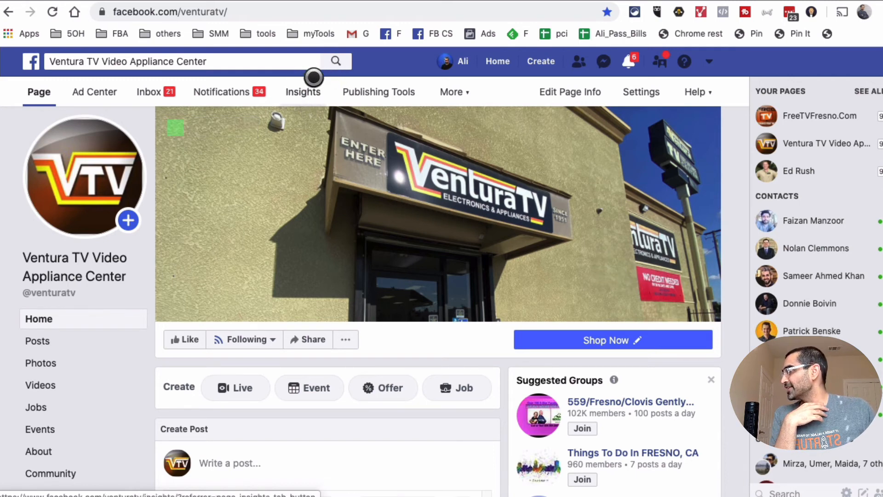
View Page Insights down to the All Posts Published table with reach and engagement
left_click(302, 92)
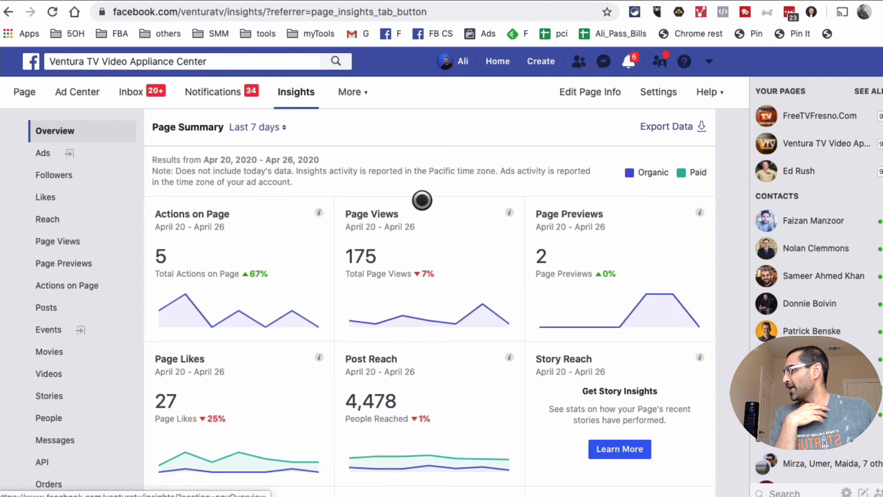
scroll("down", 3)
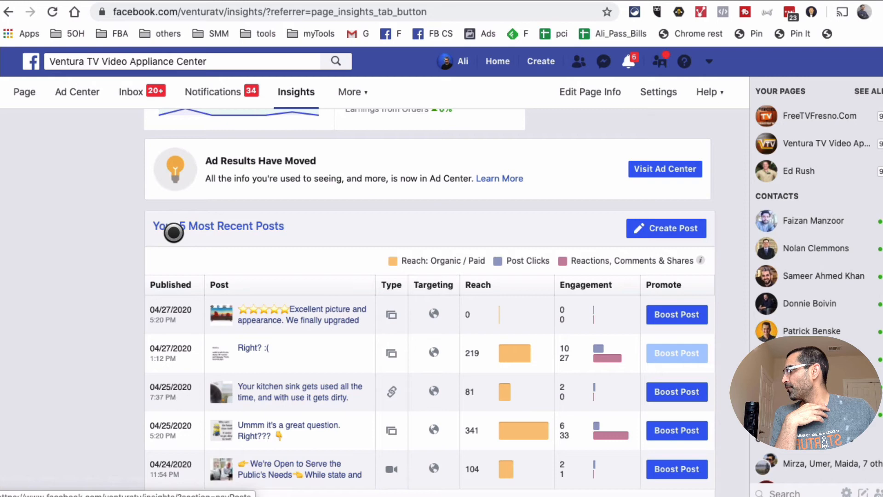
scroll("down", 3)
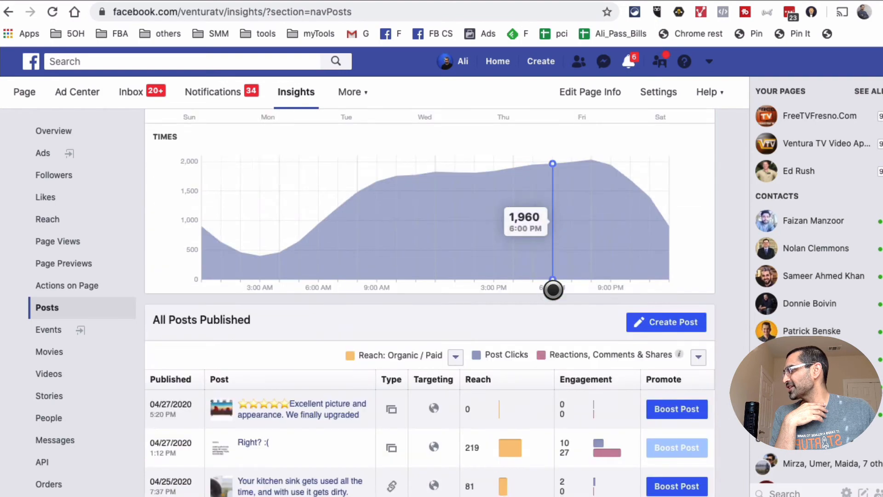
scroll("down", 3)
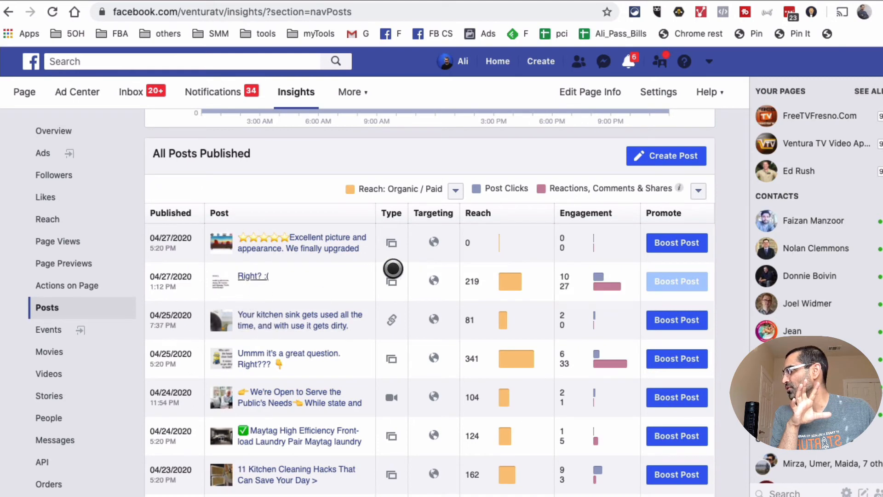
mouse_move(392, 276)
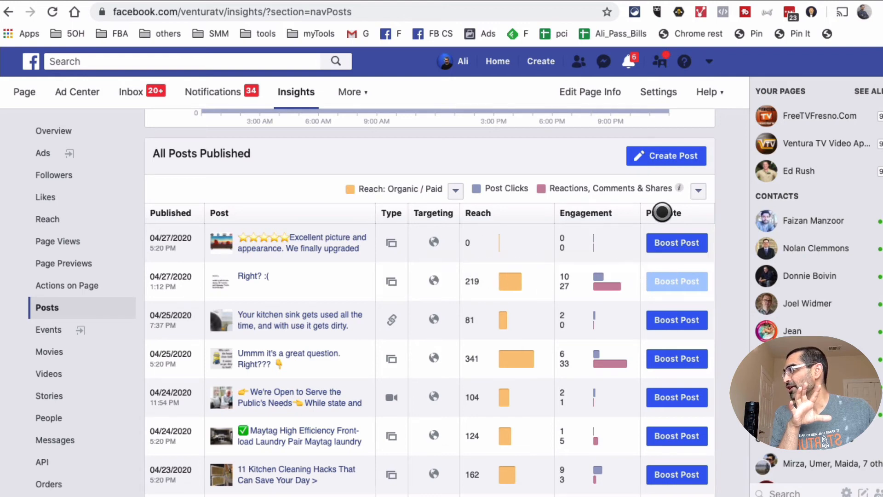
Switch the posts table's engagement measure to Engagement Rate percentages
left_click(699, 190)
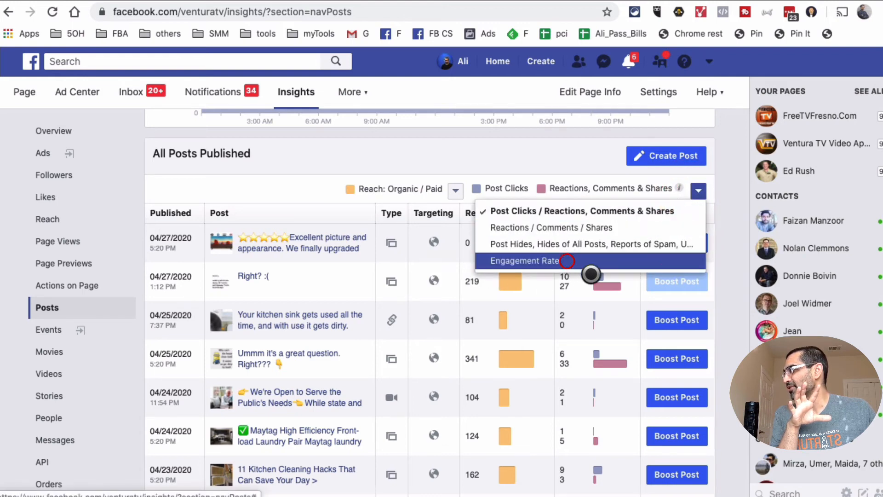
left_click(524, 260)
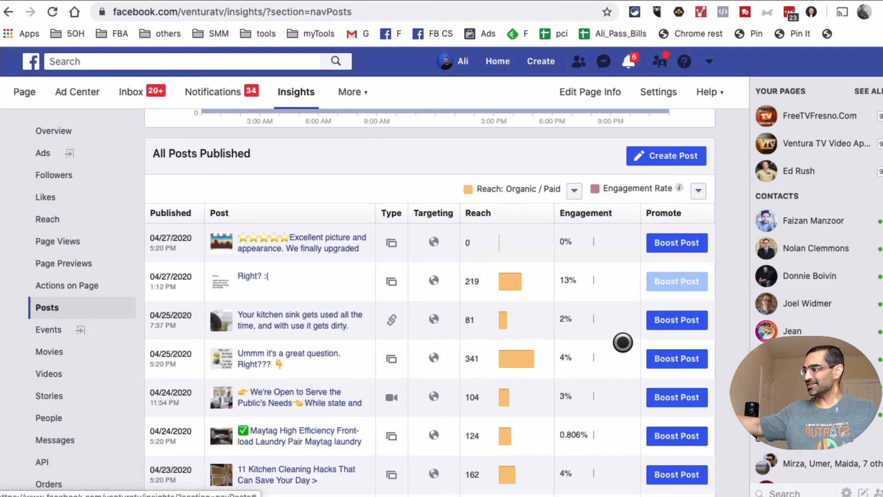
scroll("down", 3)
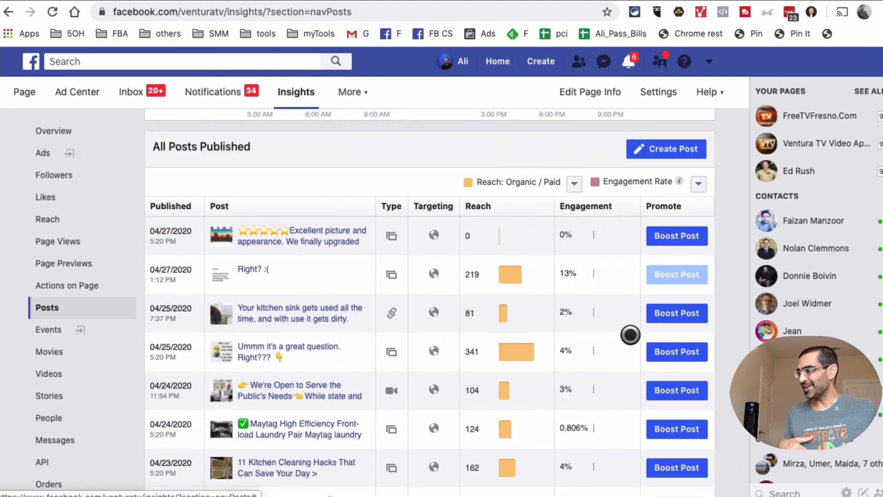
scroll("down", 3)
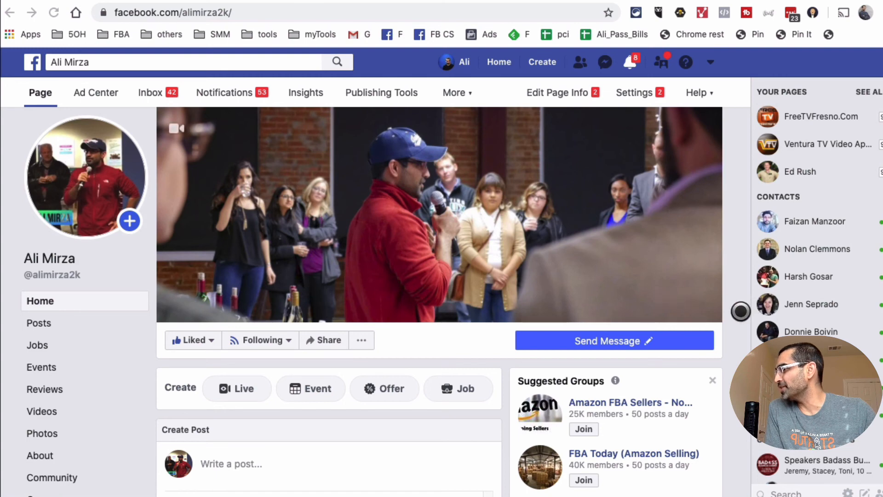
mouse_move(417, 277)
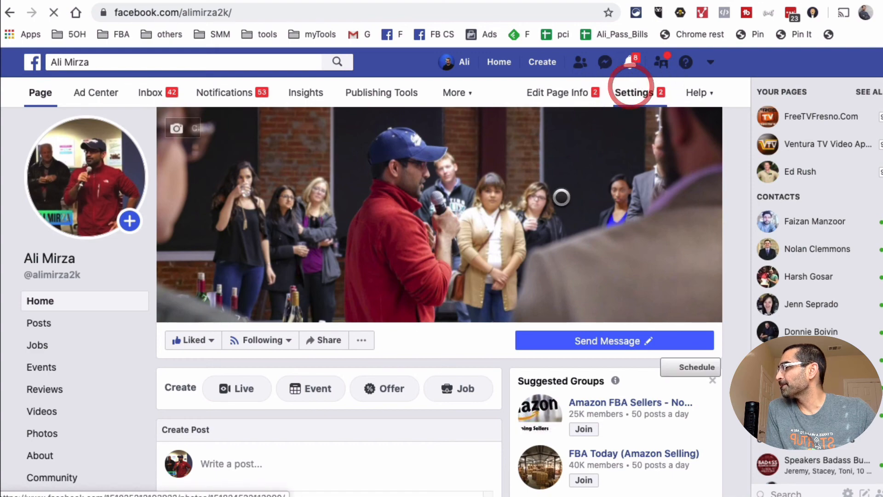
Go to the second Page's General settings, where Audience Optimization for Posts is off
left_click(634, 92)
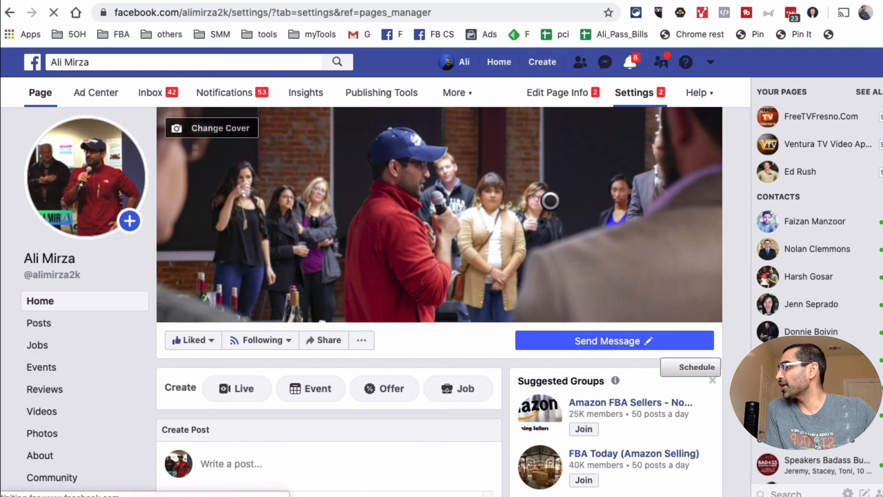
left_click(635, 92)
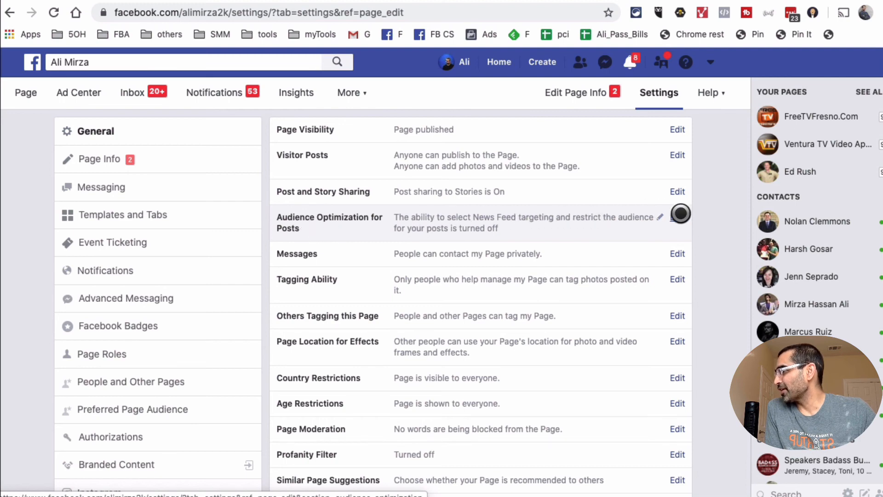
Enable Audience Optimization for Posts with News Feed targeting allowed, save, and return to Ventura TV's Insights posts table
left_click(677, 217)
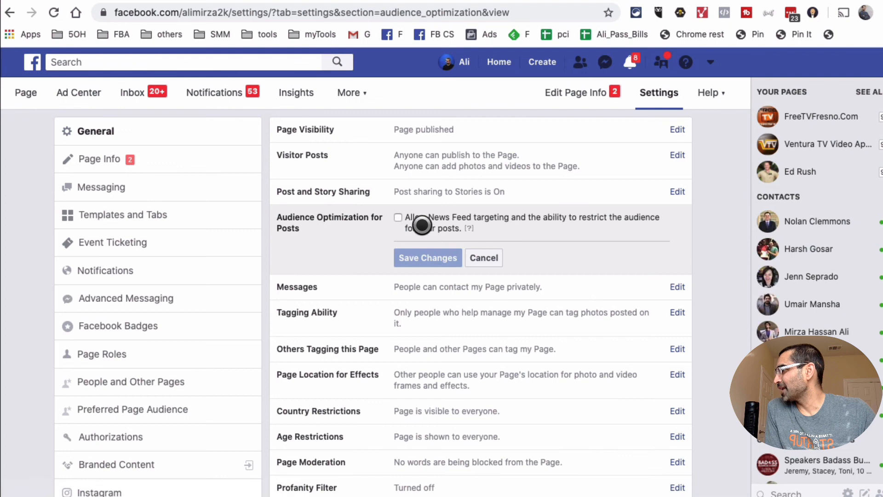
left_click(398, 217)
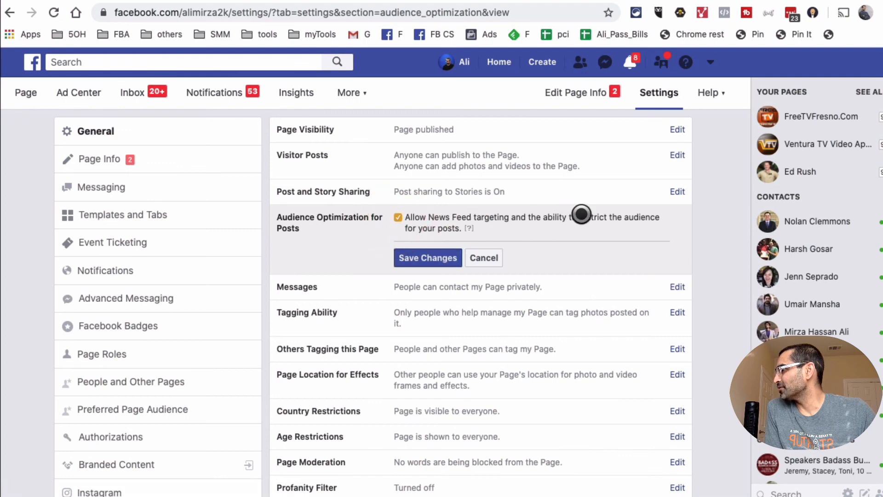
left_click(428, 258)
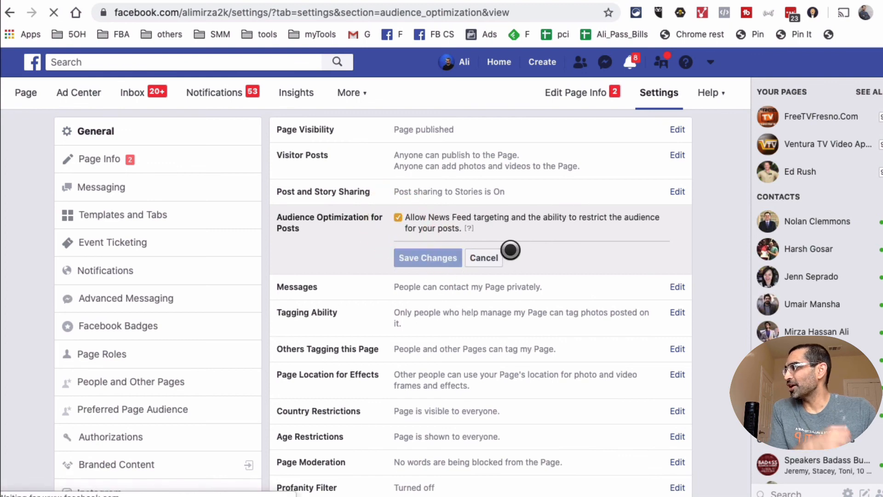
left_click(427, 258)
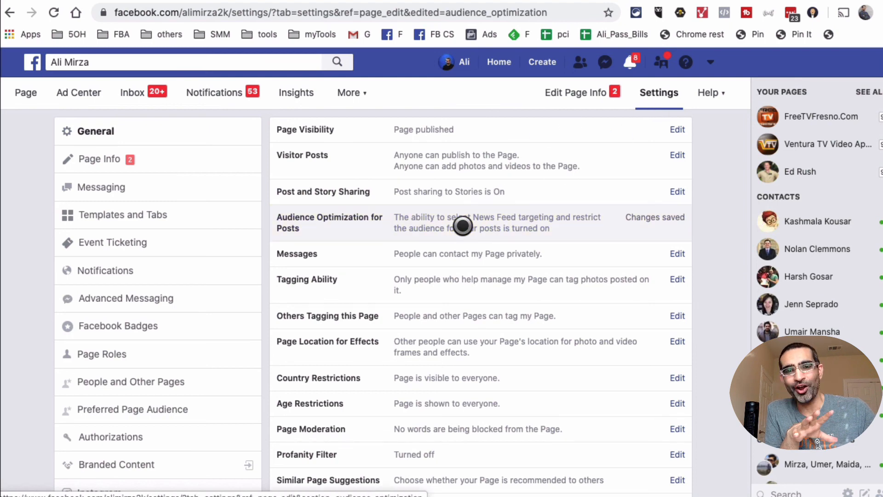
left_click(295, 92)
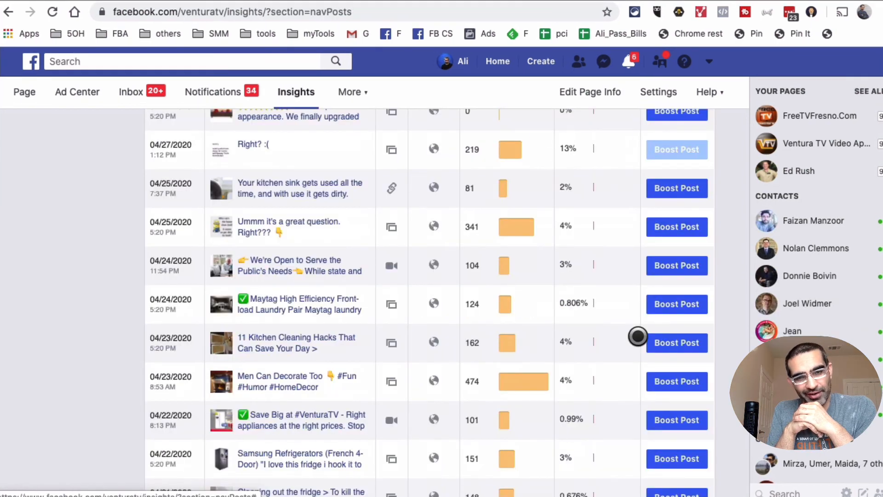